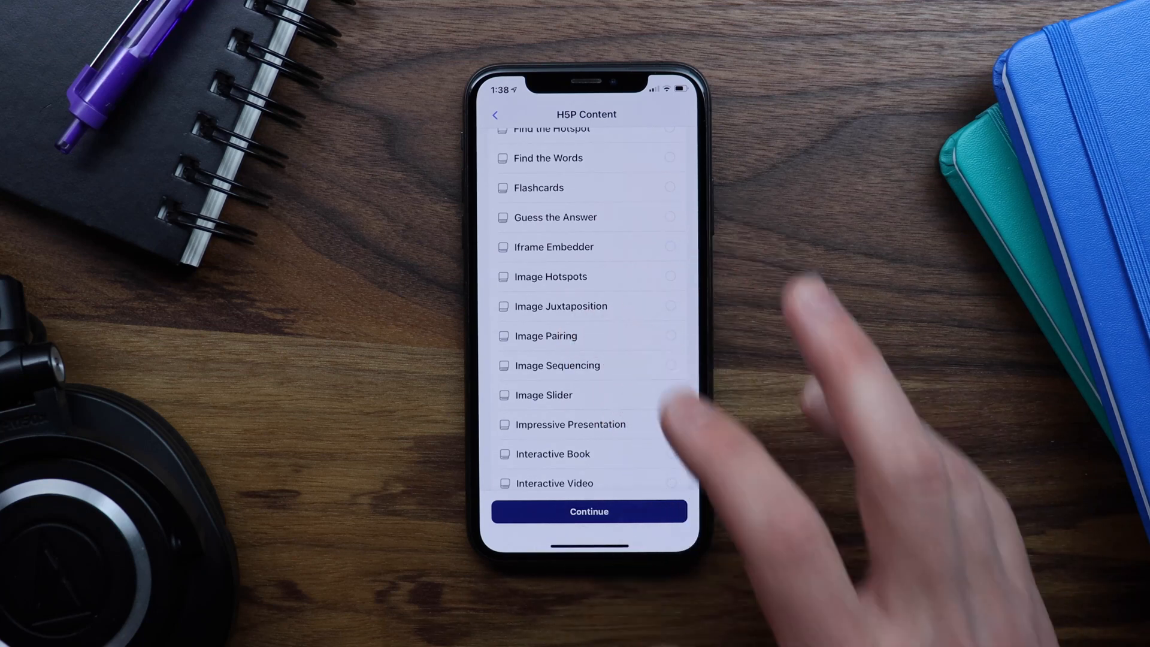
View the Image Pairing animal-to-pattern matching game, then return to the course lesson list
{"action": "left_click", "coordinate": [546, 336]}
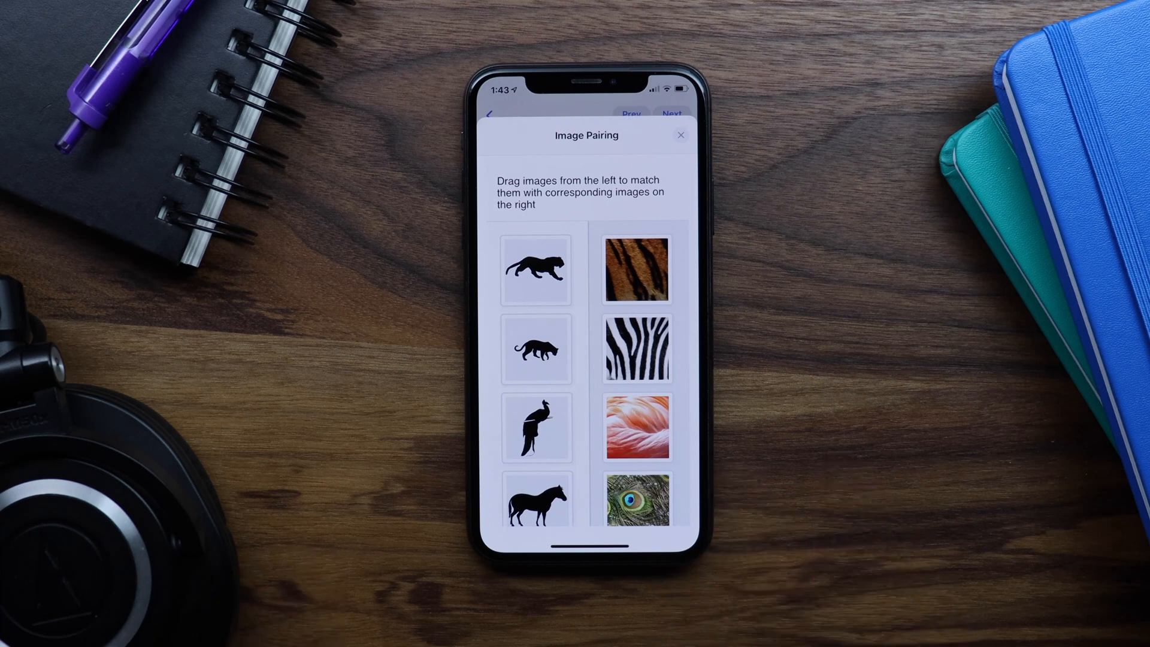
{"action": "scroll", "scroll_direction": "down", "scroll_amount": 3}
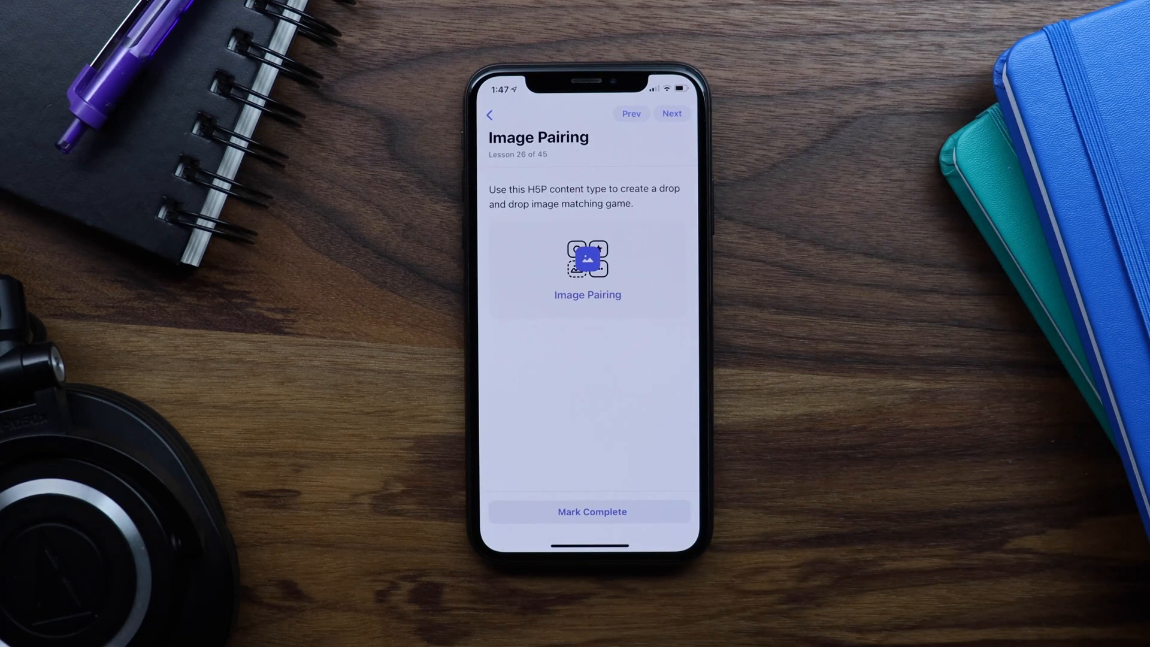
{"action": "left_click", "coordinate": [587, 260]}
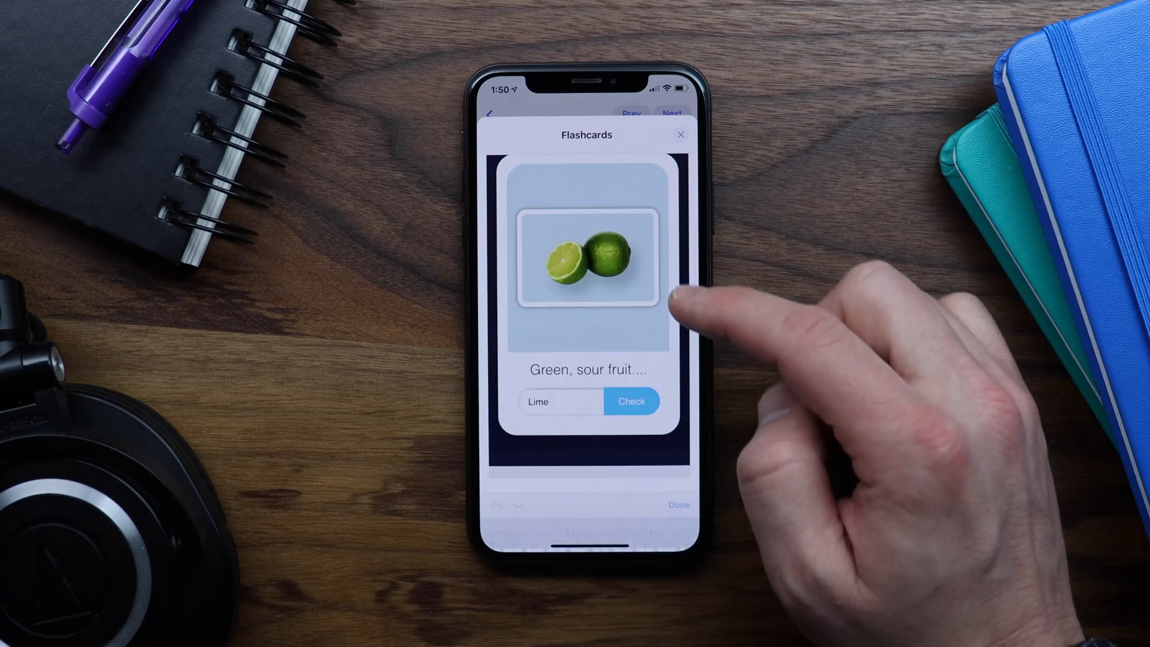
Check the Lime flashcard answer as correct and leave the Flashcards activity
{"action": "left_click", "coordinate": [632, 401]}
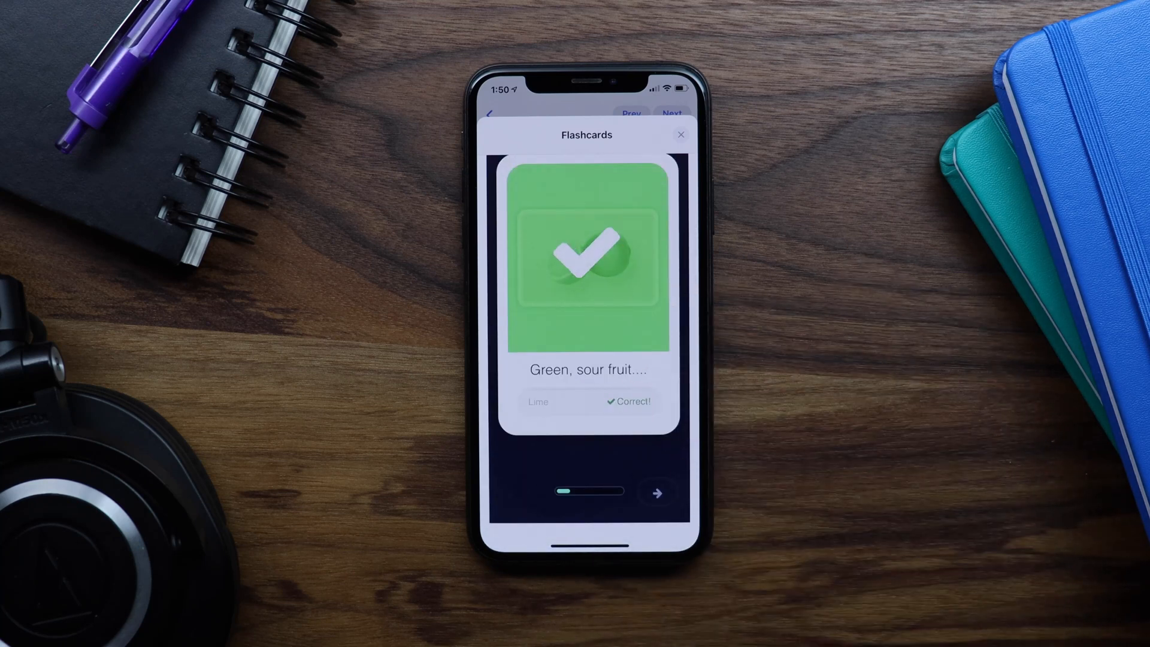
{"action": "left_click", "coordinate": [654, 492]}
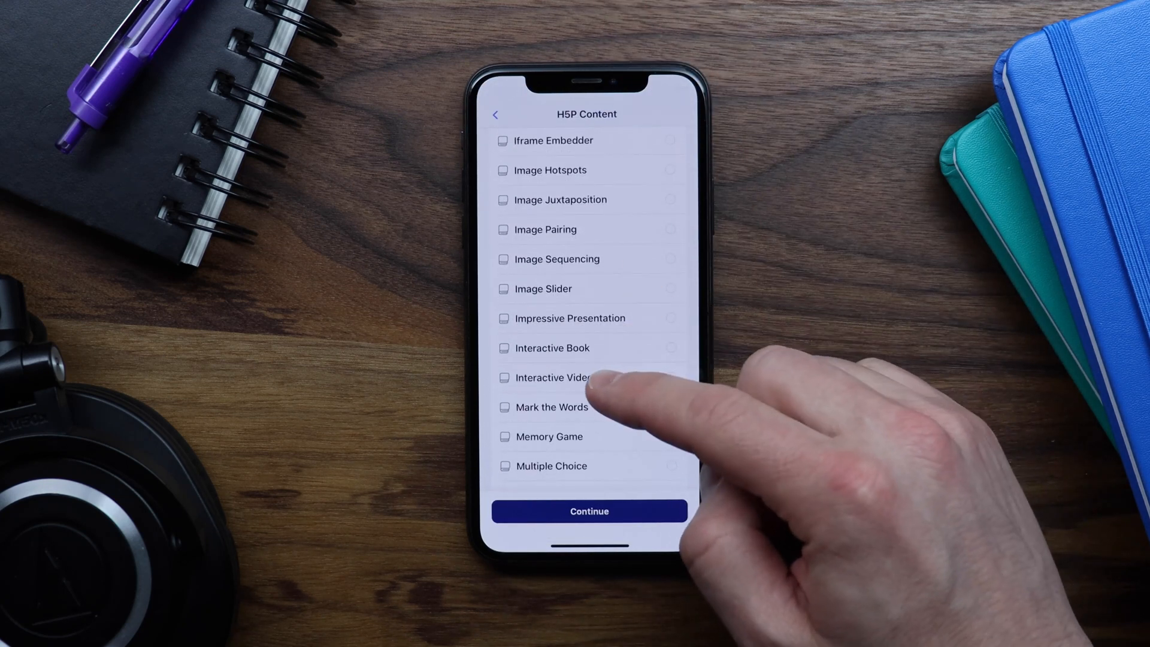
Play the Interactive Video lesson briefly
{"action": "left_click", "coordinate": [559, 378]}
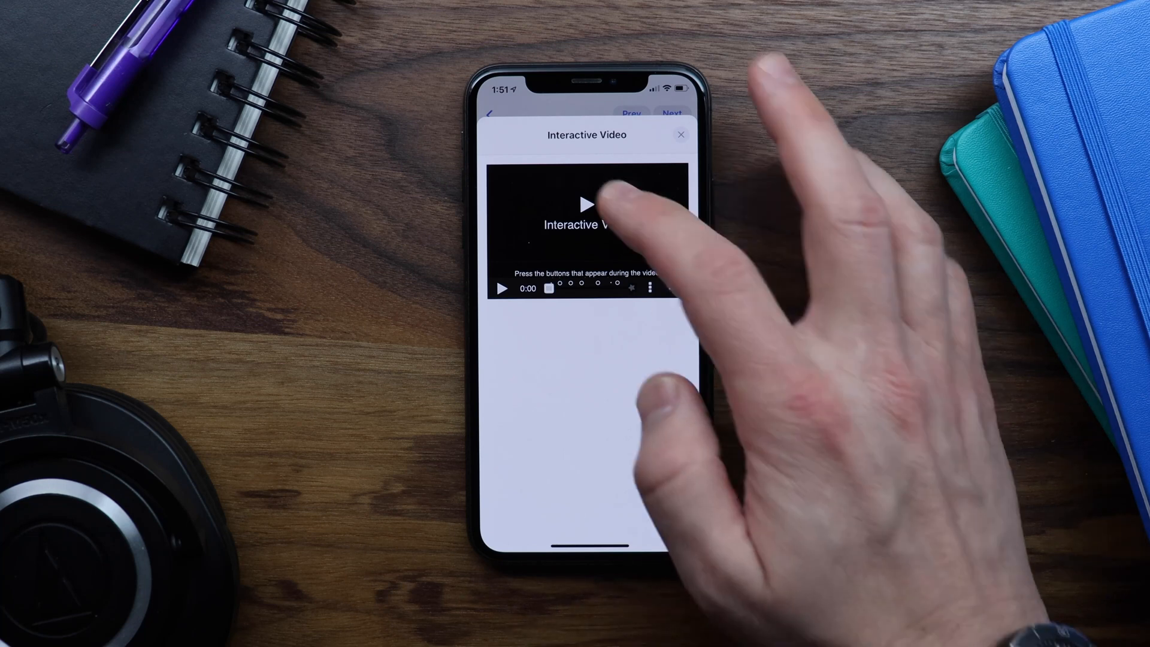
{"action": "left_click", "coordinate": [586, 205]}
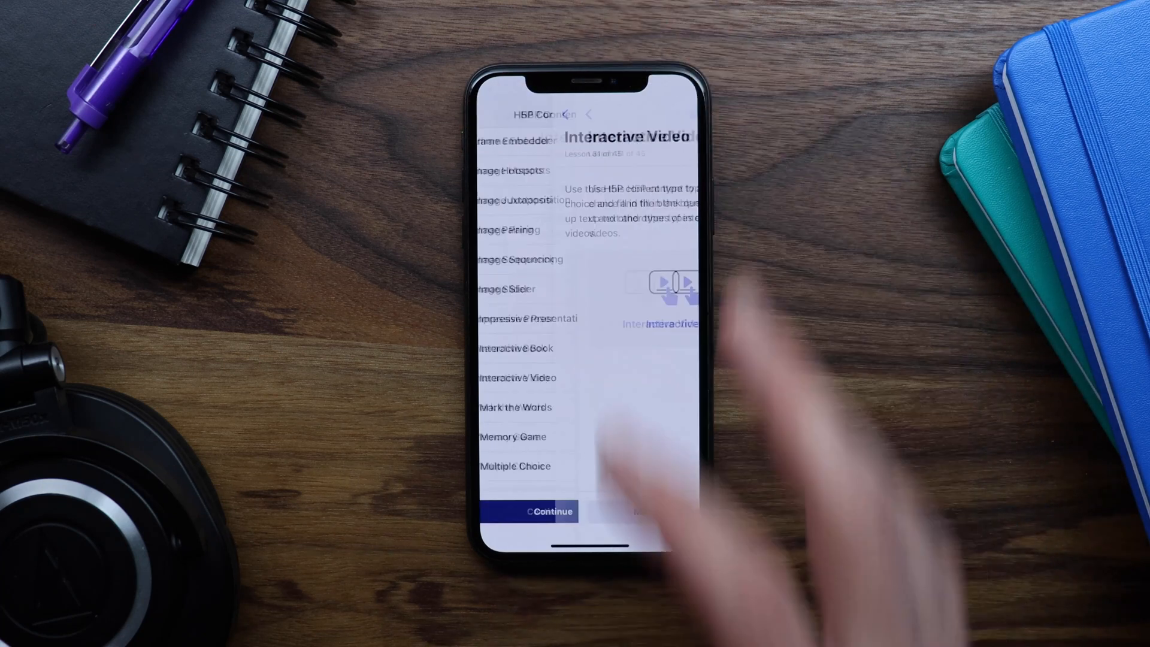
{"action": "scroll", "scroll_direction": "down", "scroll_amount": 3}
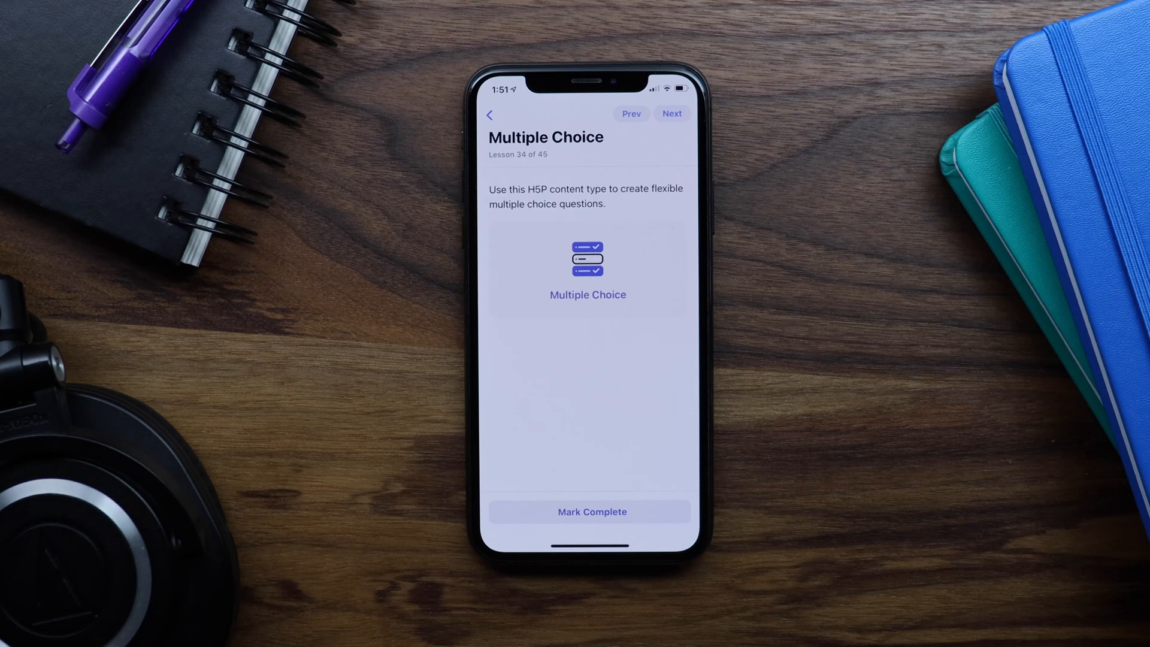
Answer the blackcurrant Multiple Choice question with 'Very dark purple' and check it
{"action": "left_click", "coordinate": [588, 267]}
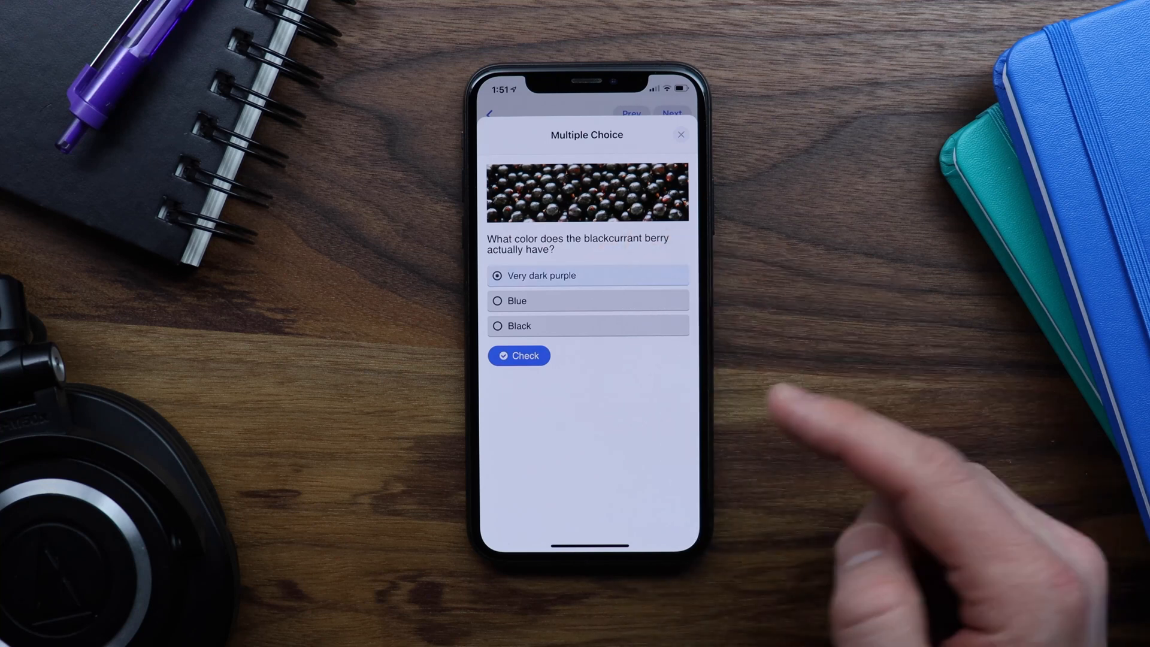
{"action": "left_click", "coordinate": [519, 356]}
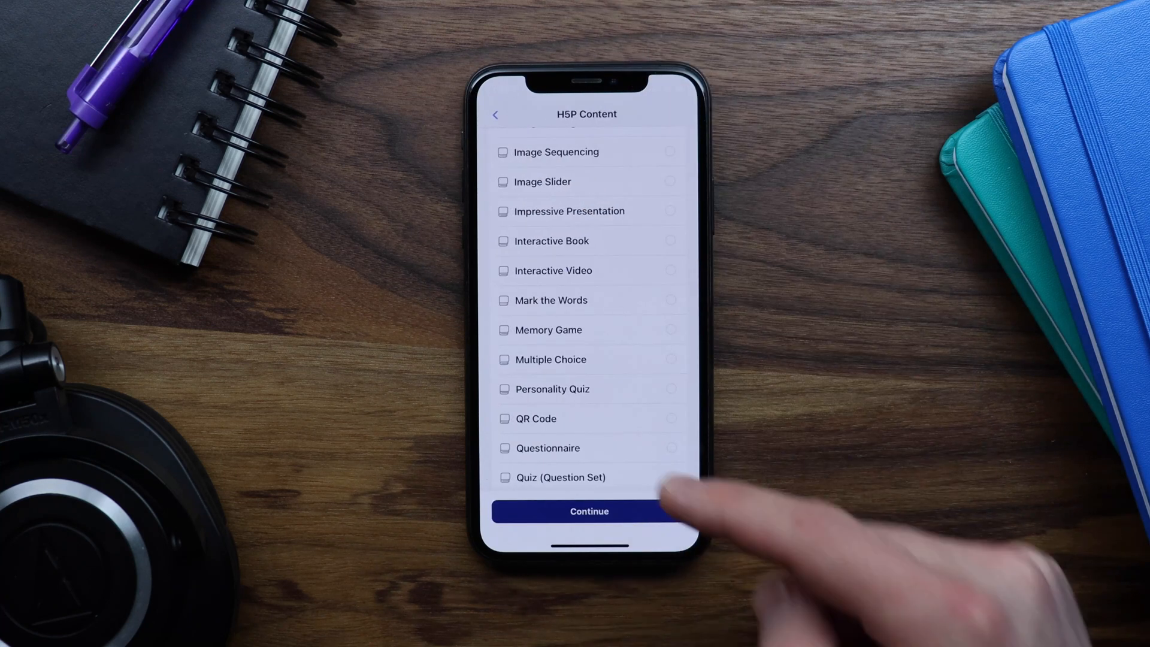
Browse events along the strawberry history Timeline lesson
{"action": "scroll", "scroll_direction": "down", "scroll_amount": 3}
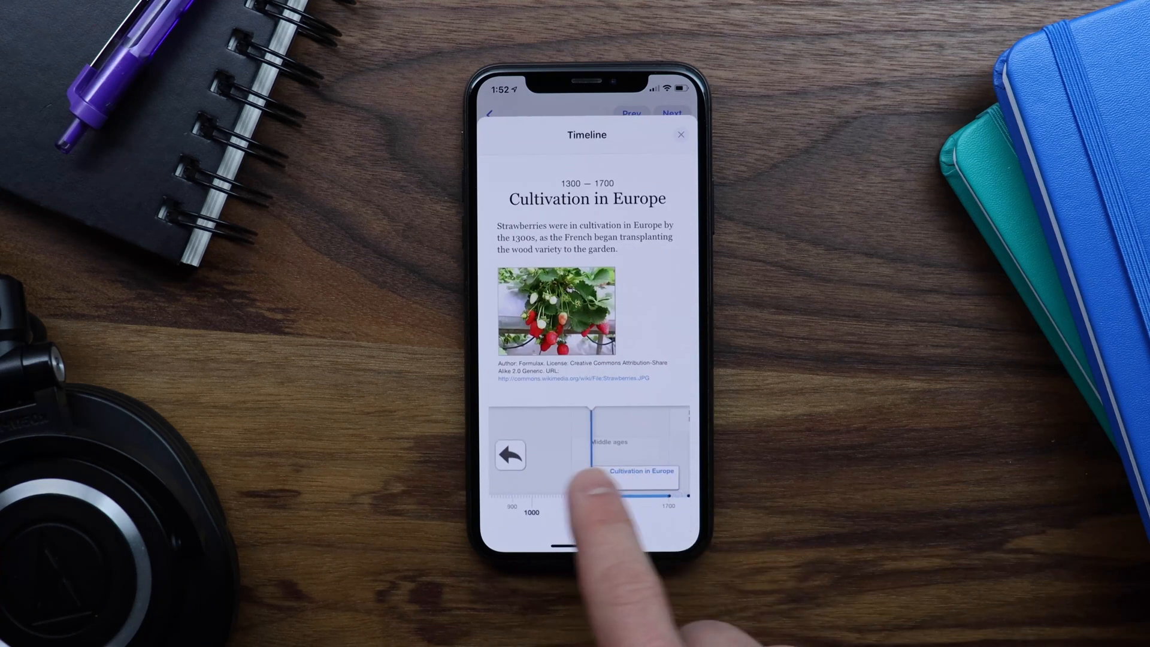
{"action": "left_click", "coordinate": [681, 135]}
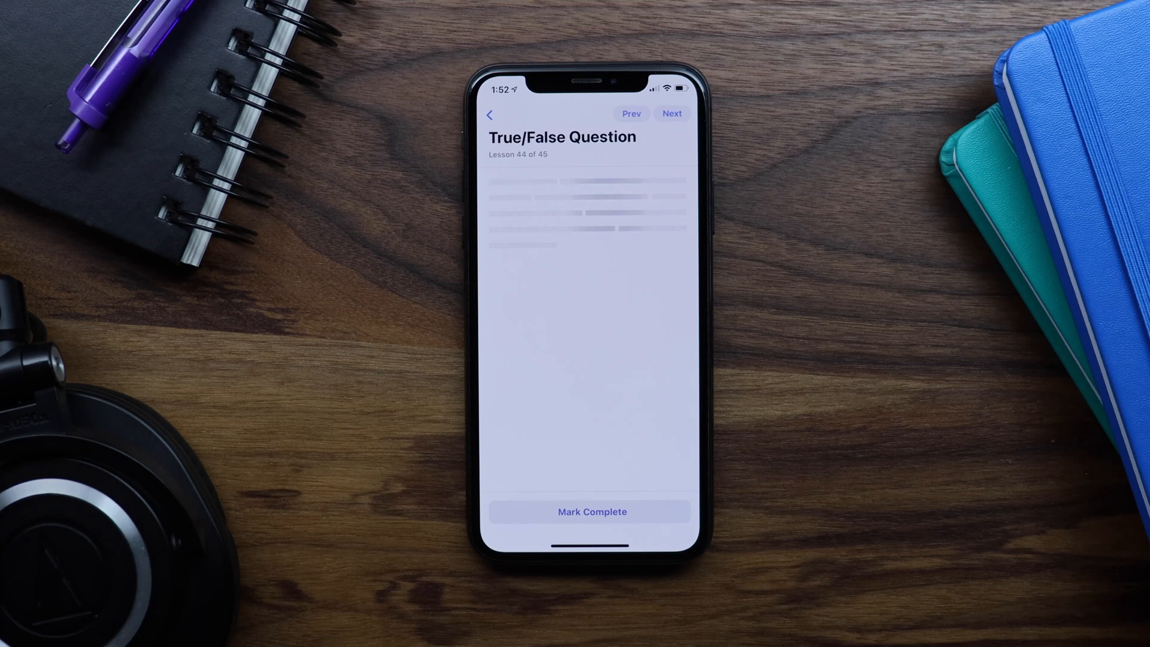
Answer Yes to the Oslo True/False question, scoring 1 of 1, and return to the course page
{"action": "left_click", "coordinate": [589, 512]}
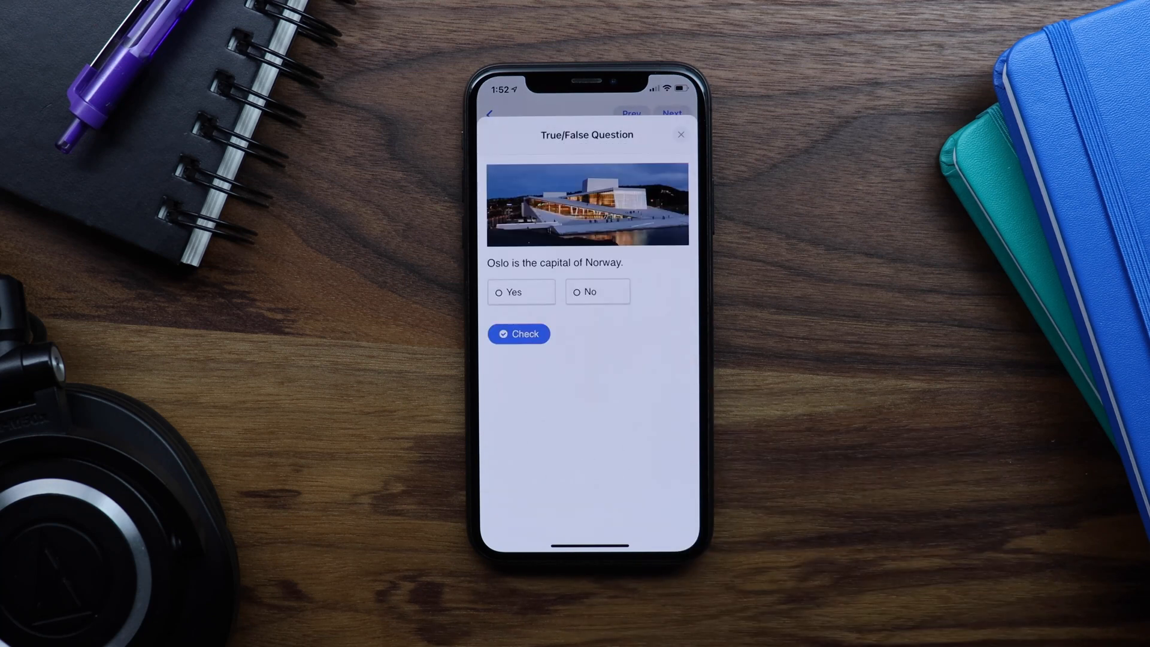
{"action": "left_click", "coordinate": [521, 292]}
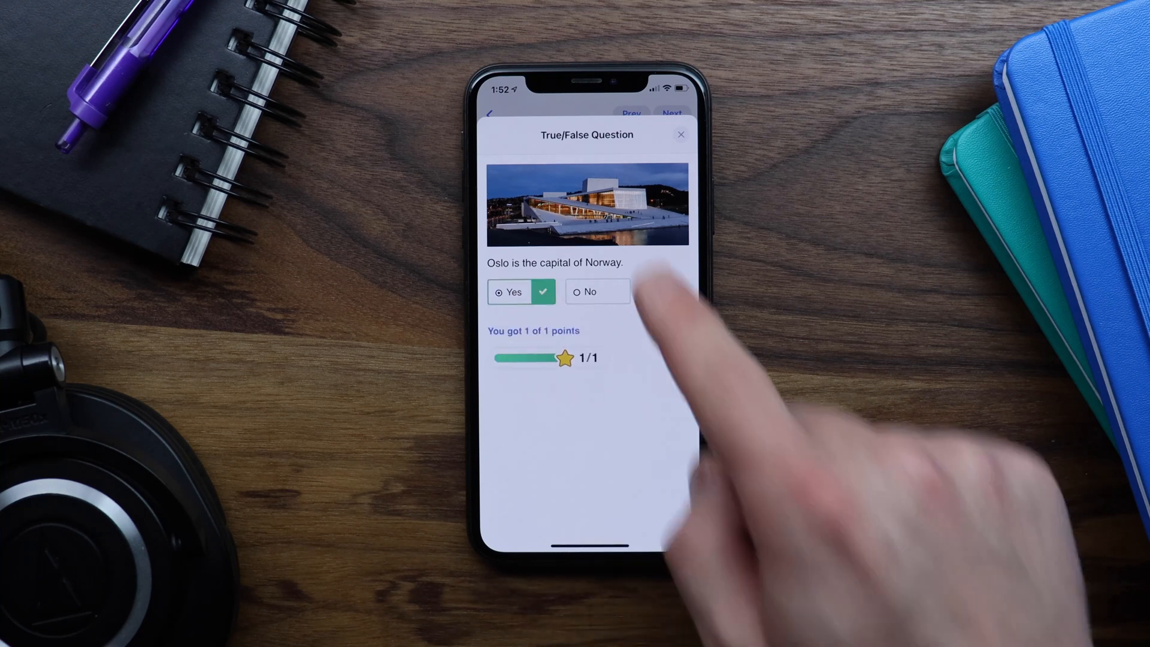
{"action": "left_click", "coordinate": [680, 134]}
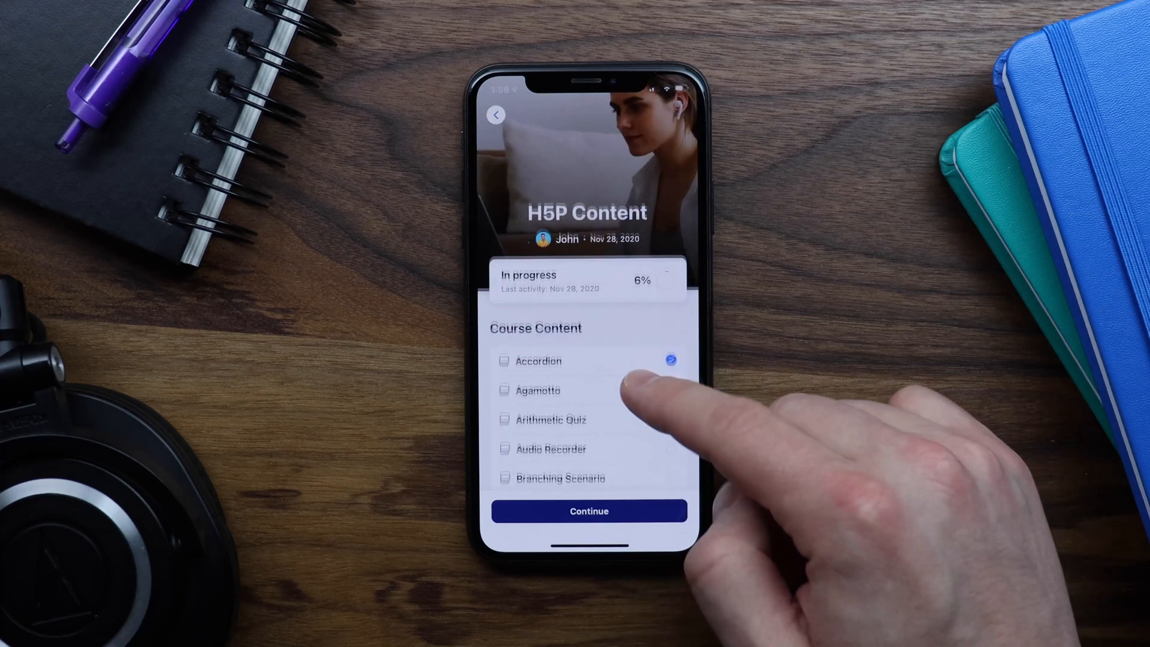
Enter the H5P Content course's lesson list from the 6% progress overview
{"action": "left_click", "coordinate": [550, 449]}
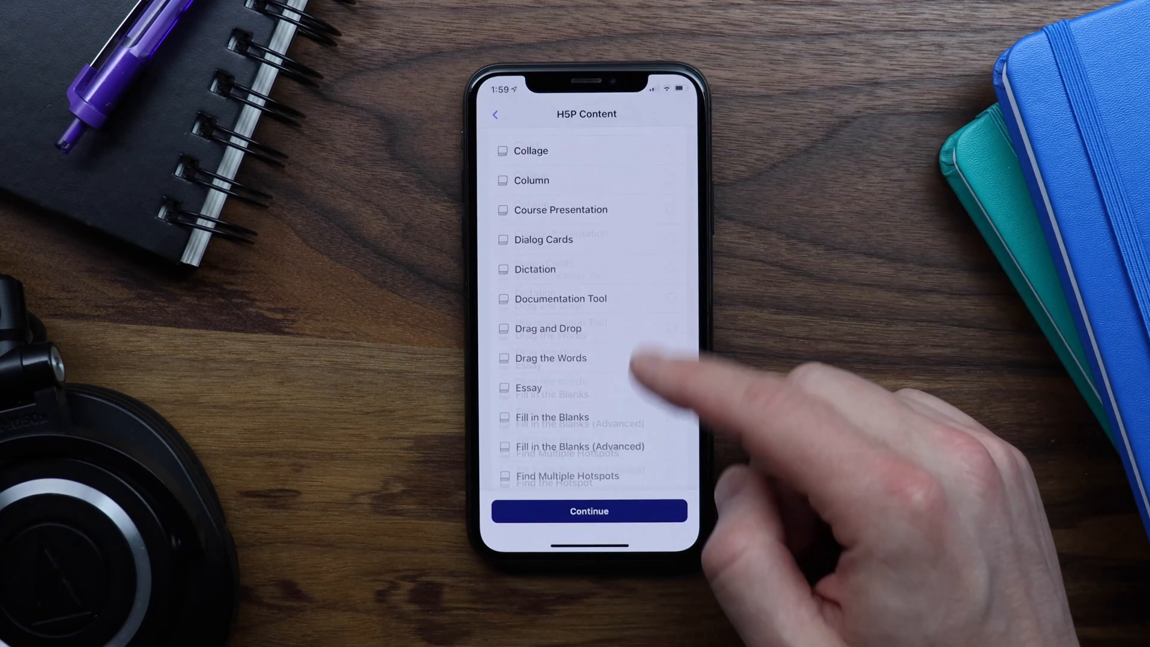
Try the Speak the Words lesson, which reports speech recognition unsupported, then dismiss it
{"action": "scroll", "scroll_direction": "down", "scroll_amount": 3}
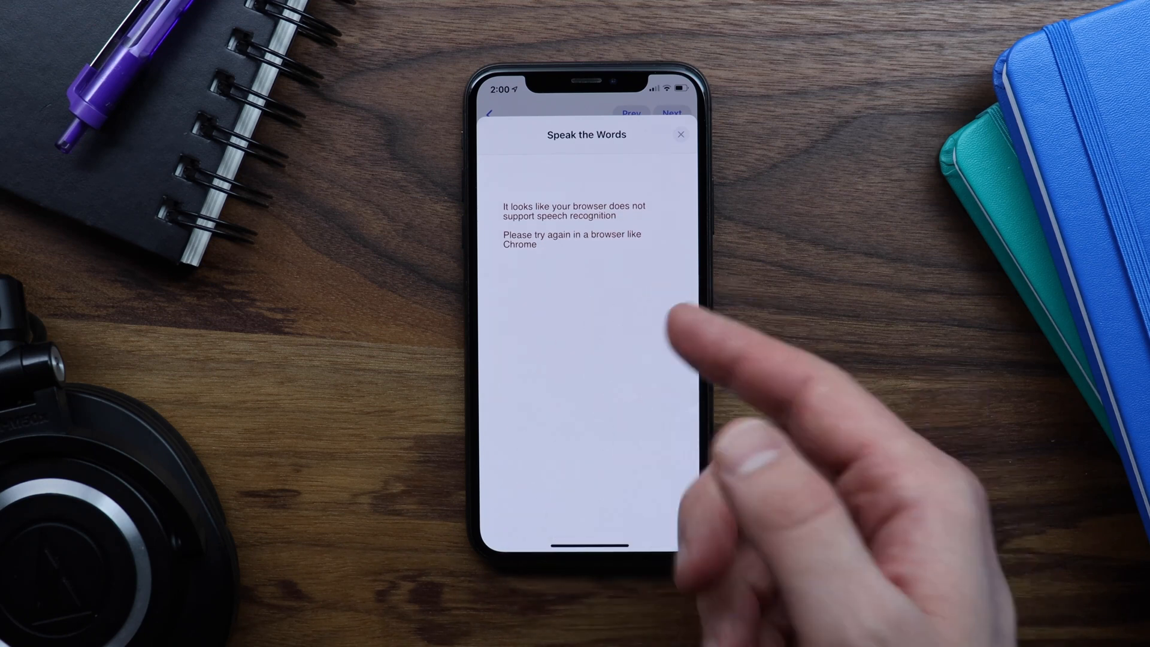
{"action": "left_click", "coordinate": [680, 134]}
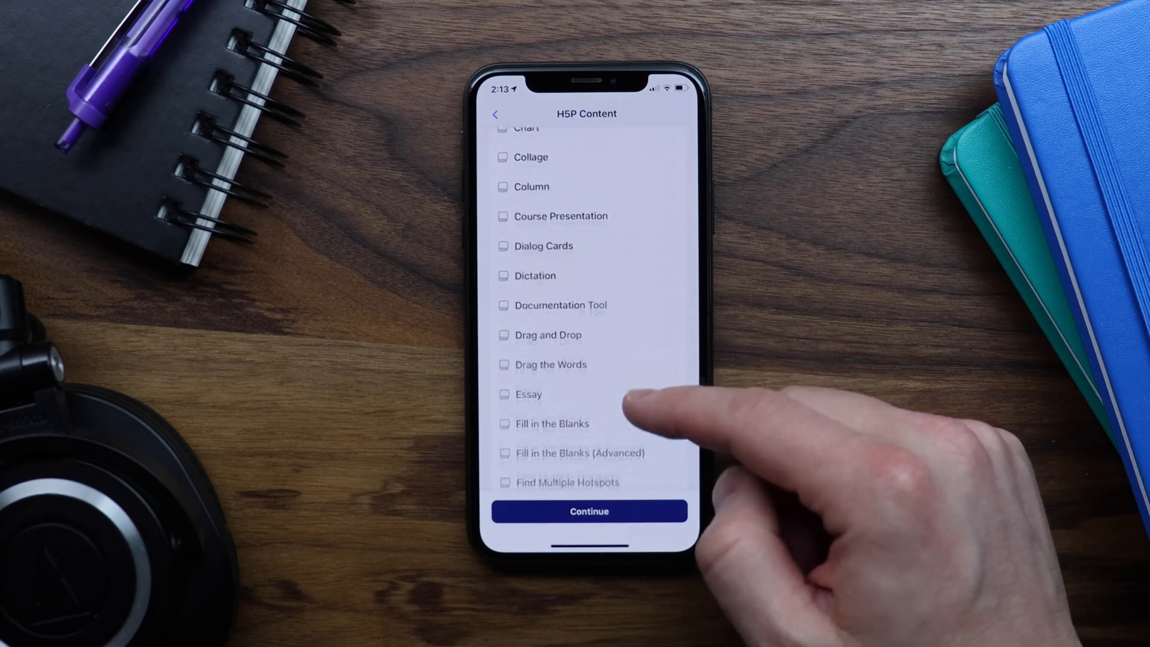
{"action": "scroll", "scroll_direction": "down", "scroll_amount": 3}
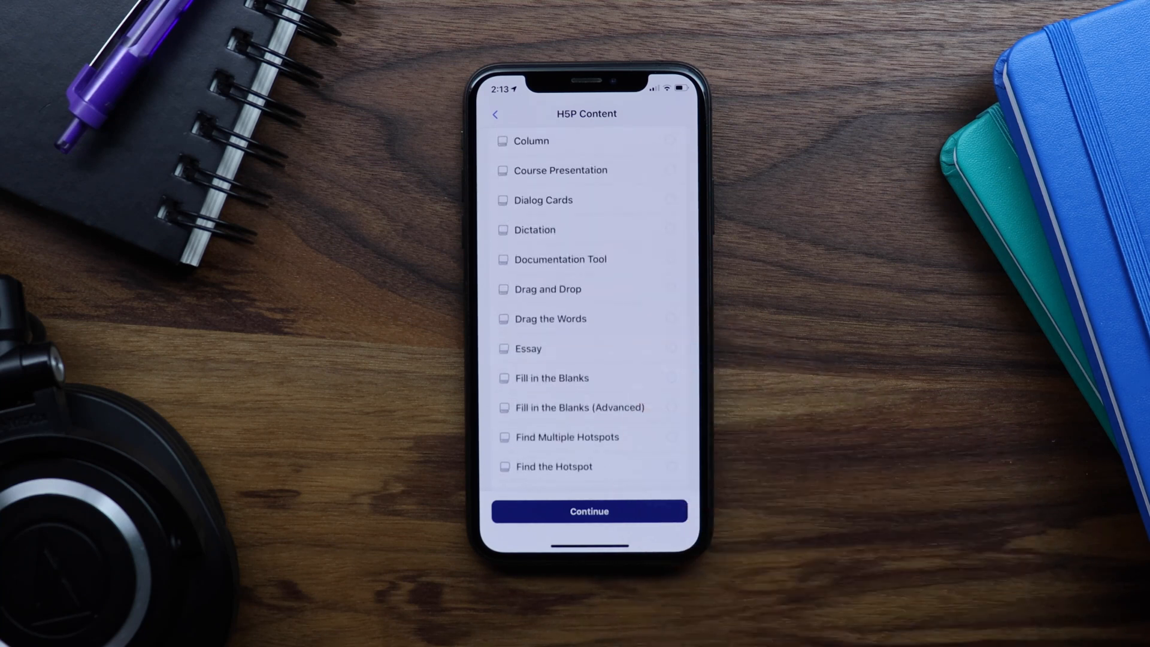